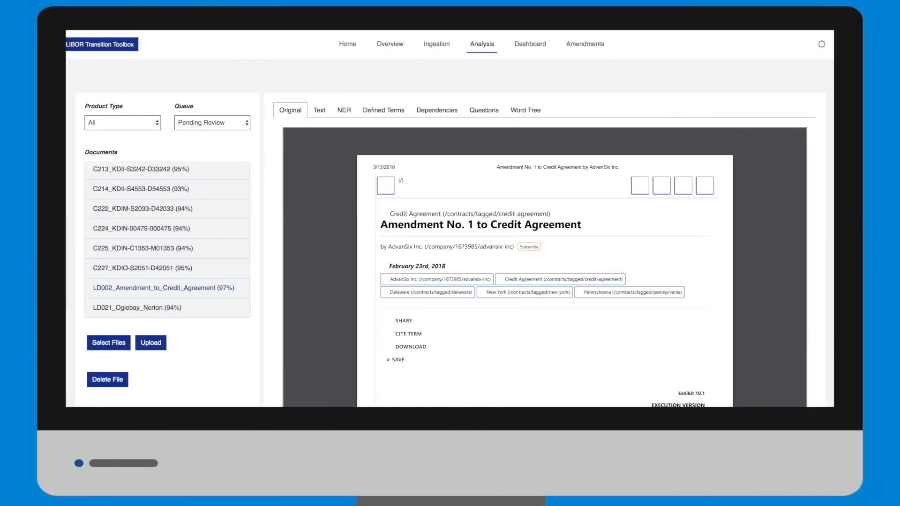
Review the amendment's tagged Text and its Defined Terms with definitions and references
left_click(319, 109)
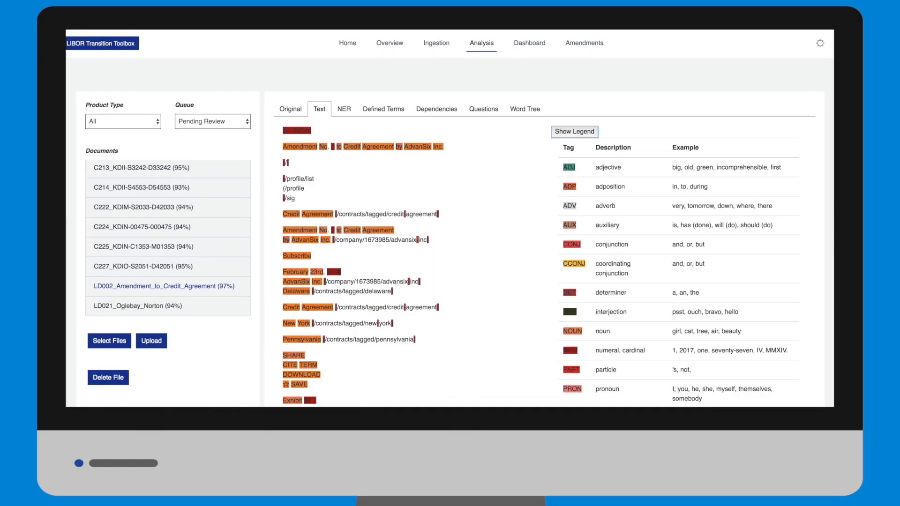
left_click(382, 108)
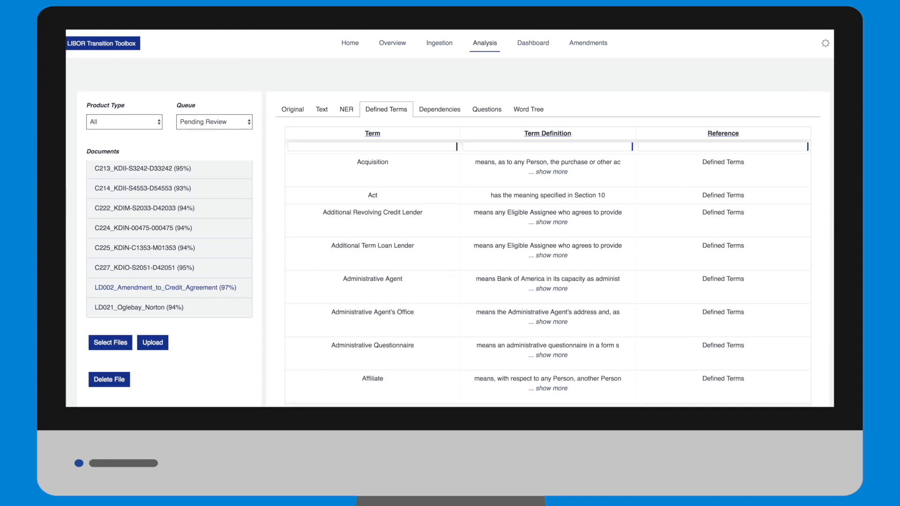
left_click(439, 109)
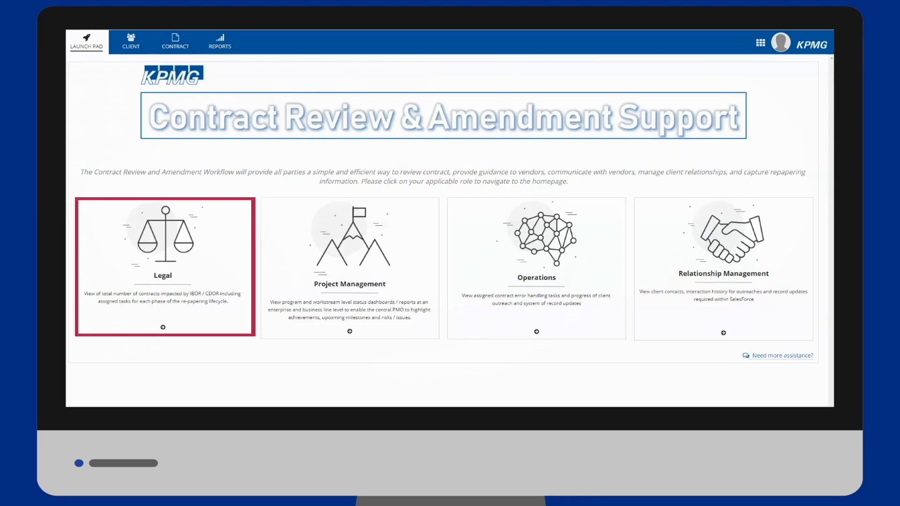
mouse_move(349, 267)
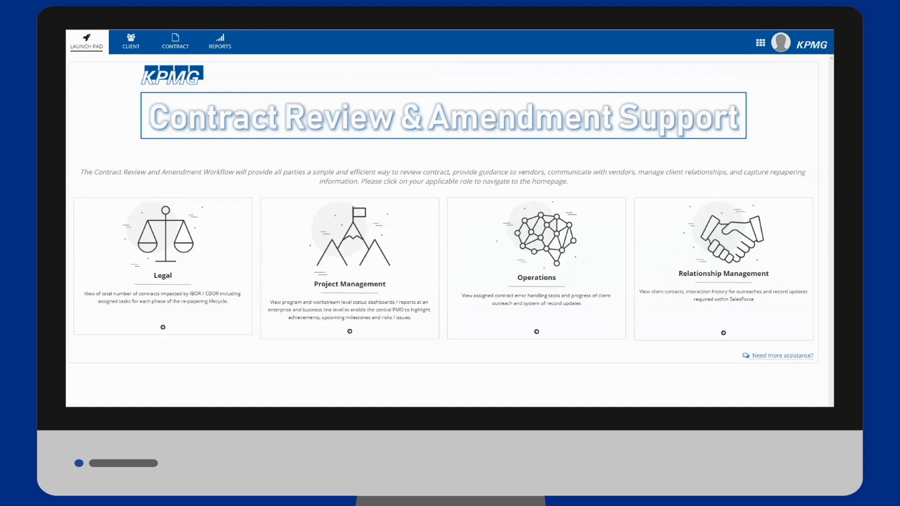
mouse_move(422, 356)
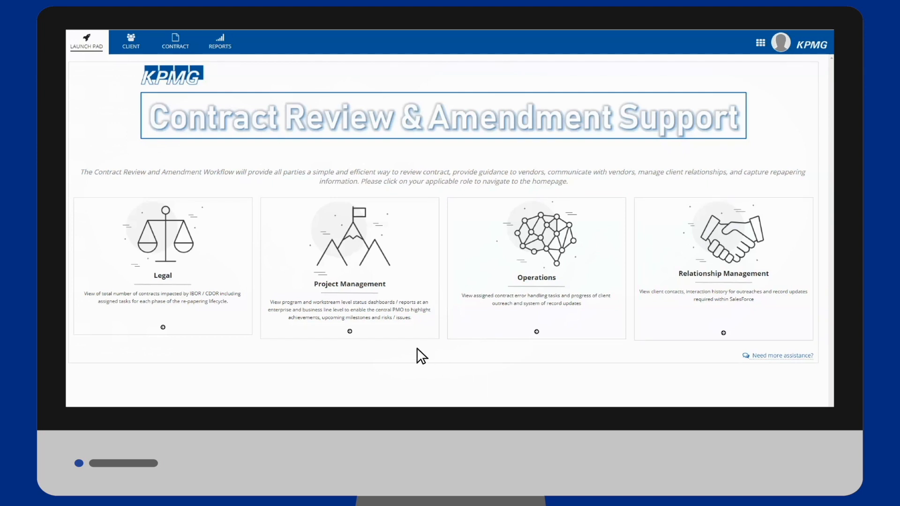
Enter the Legal role to reach its contract review dashboard
left_click(163, 267)
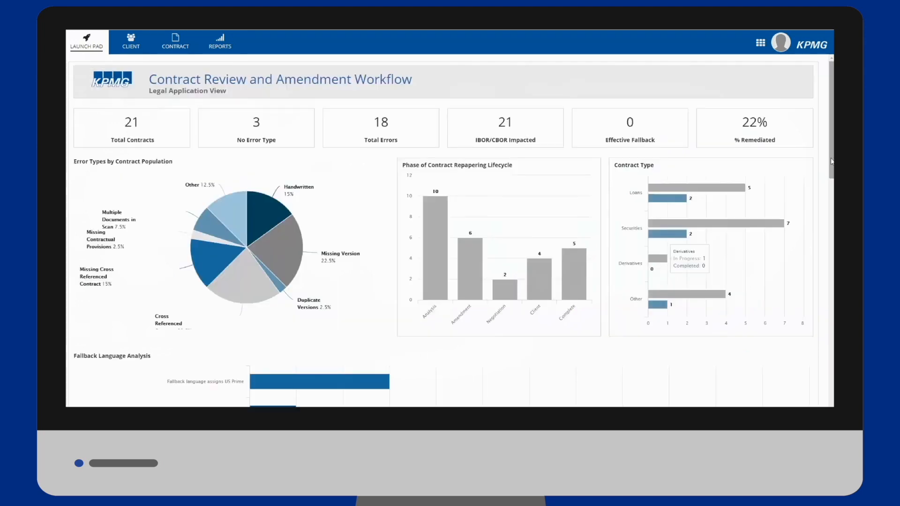
scroll("down", 3)
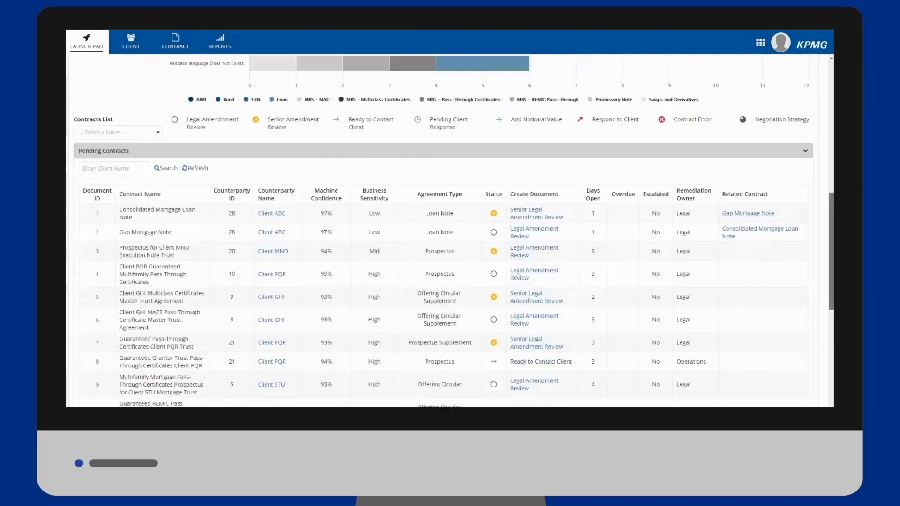
scroll("down", 3)
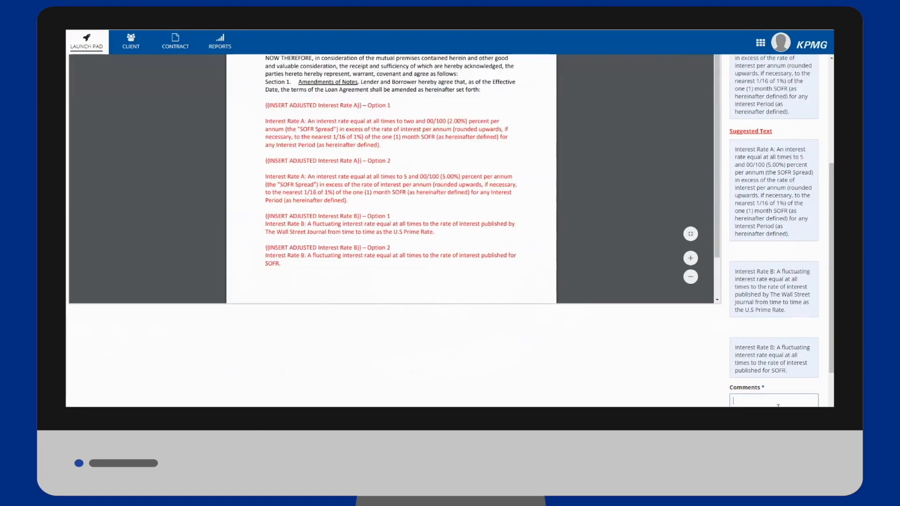
Approve the suggested SOFR interest rate text with the comment 'I approve thes' and finish the review
type("I approve thes")
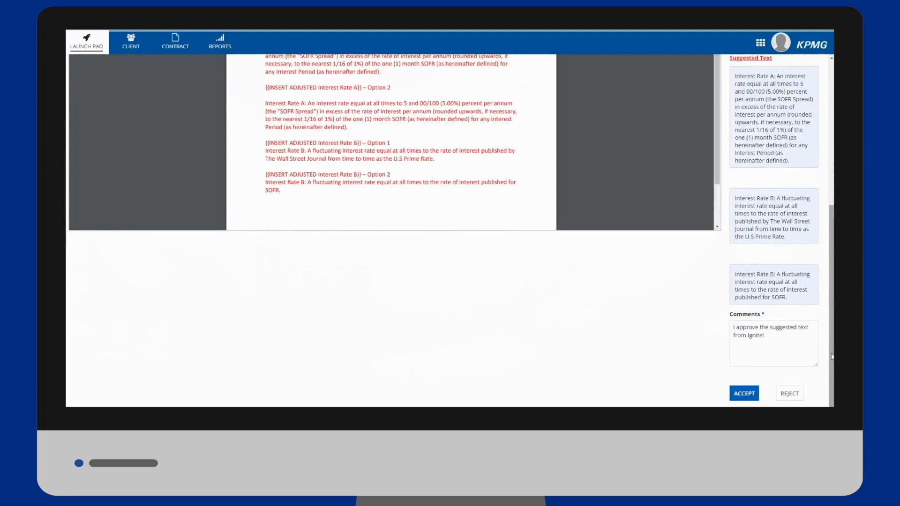
left_click(743, 393)
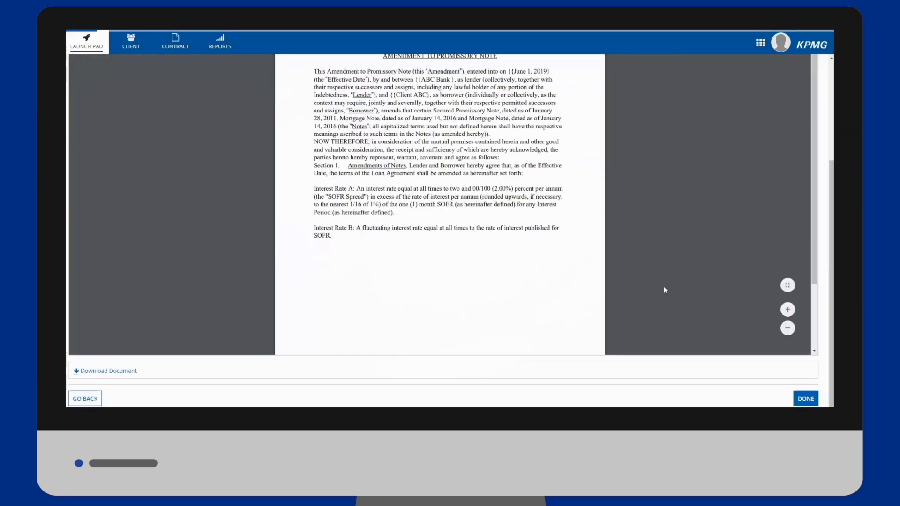
left_click(805, 399)
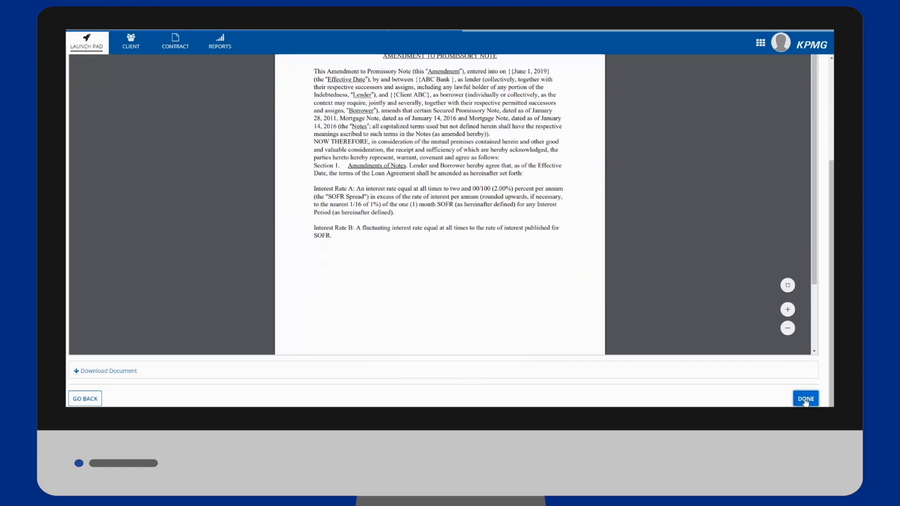
left_click(806, 398)
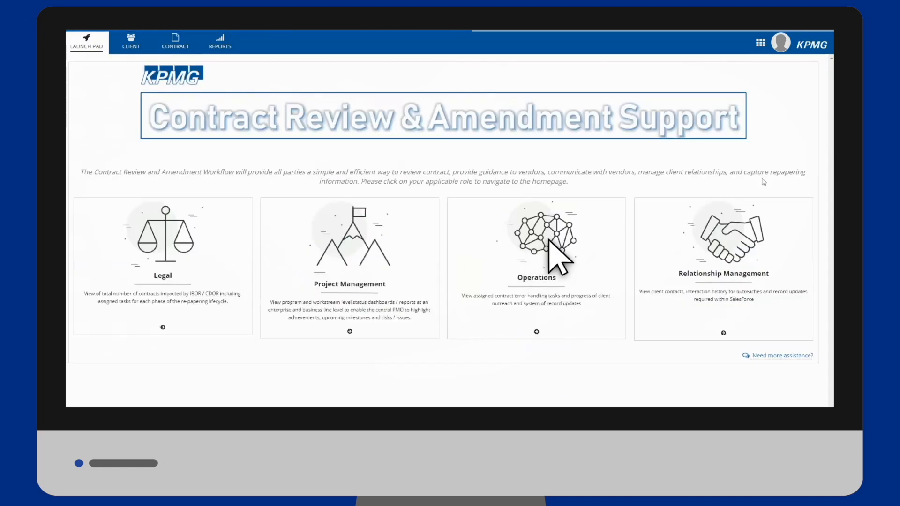
From Operations, start emailing the client of a contract marked Ready to Contact Client
left_click(536, 241)
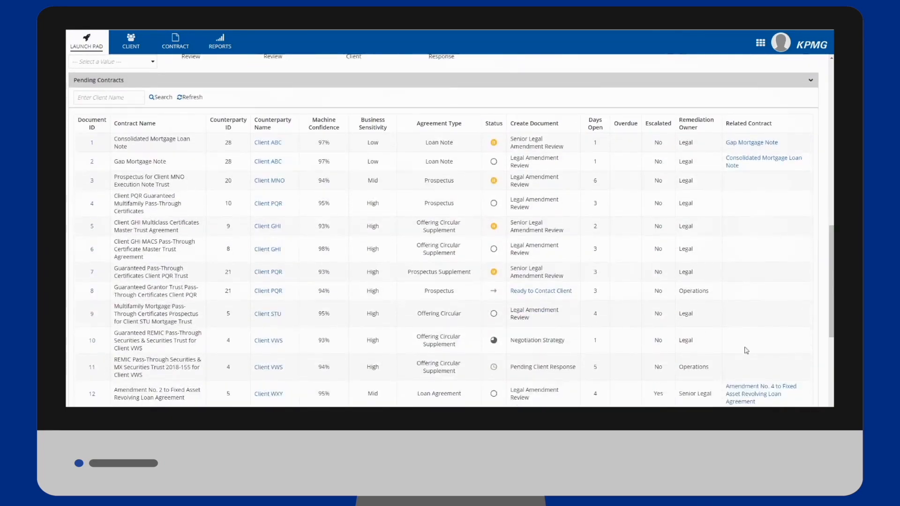
left_click(628, 134)
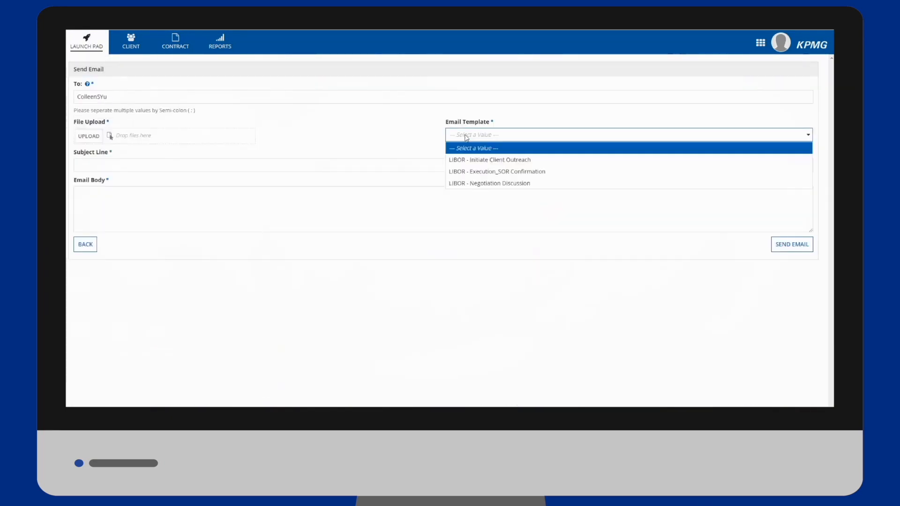
Apply the LIBOR - Initiate Client Outreach email template and review the drafted email and dashboard
left_click(489, 159)
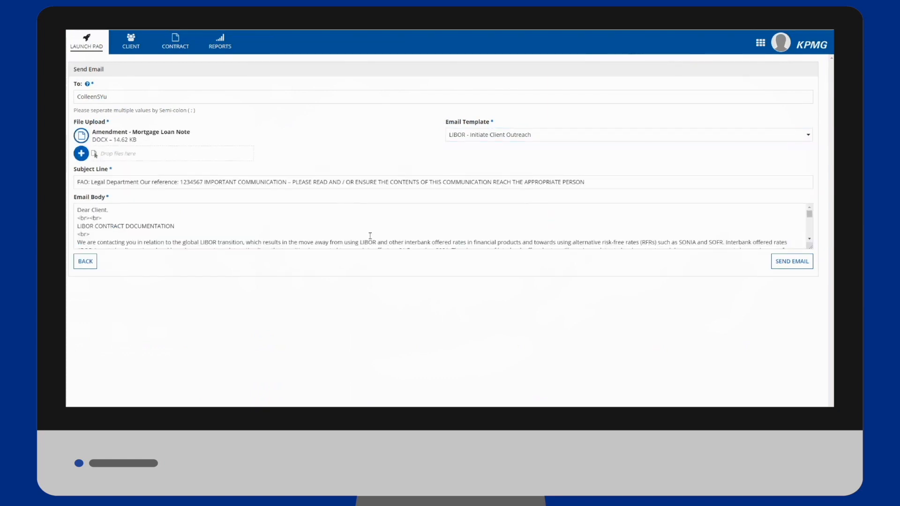
scroll("down", 3)
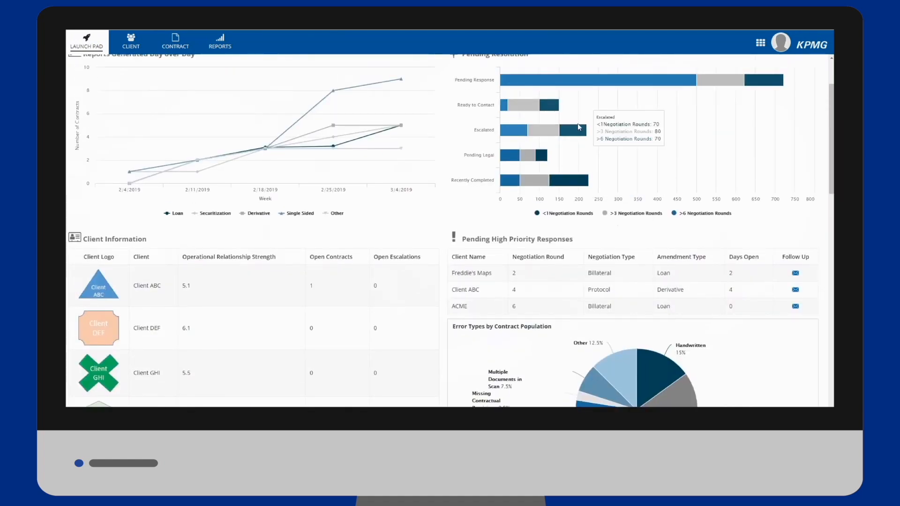
scroll("down", 3)
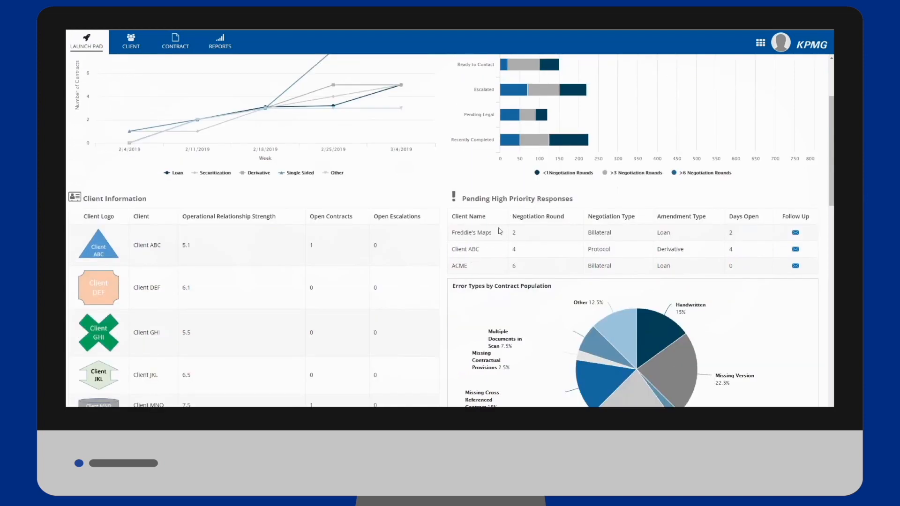
scroll("down", 3)
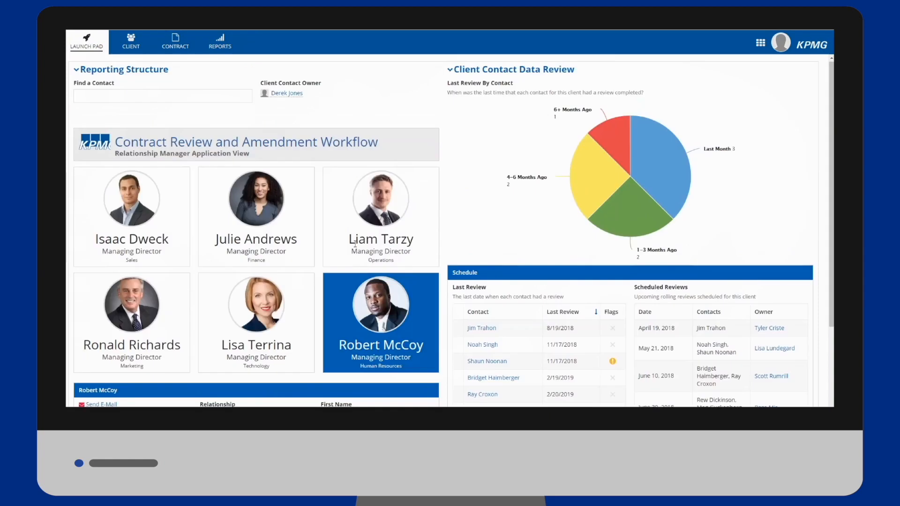
mouse_move(362, 159)
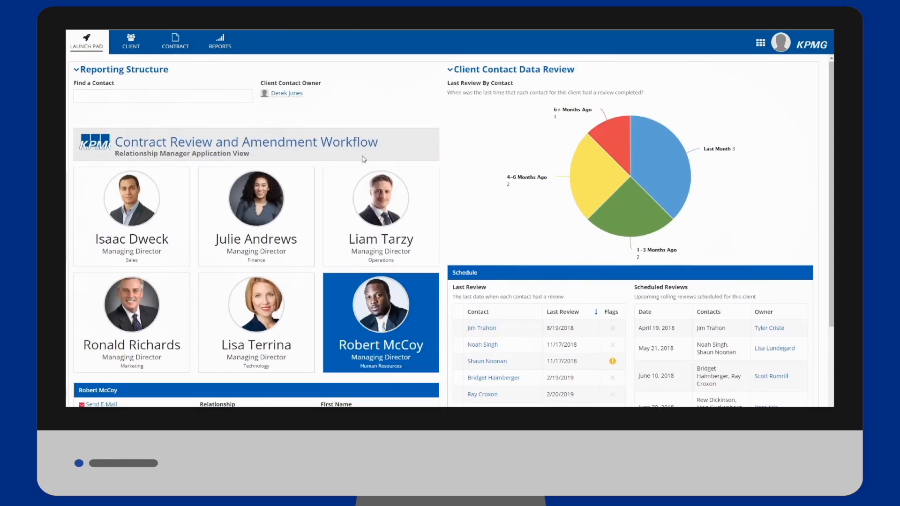
Return to the Launch Pad header to reach the Relationship Manager view
left_click(130, 41)
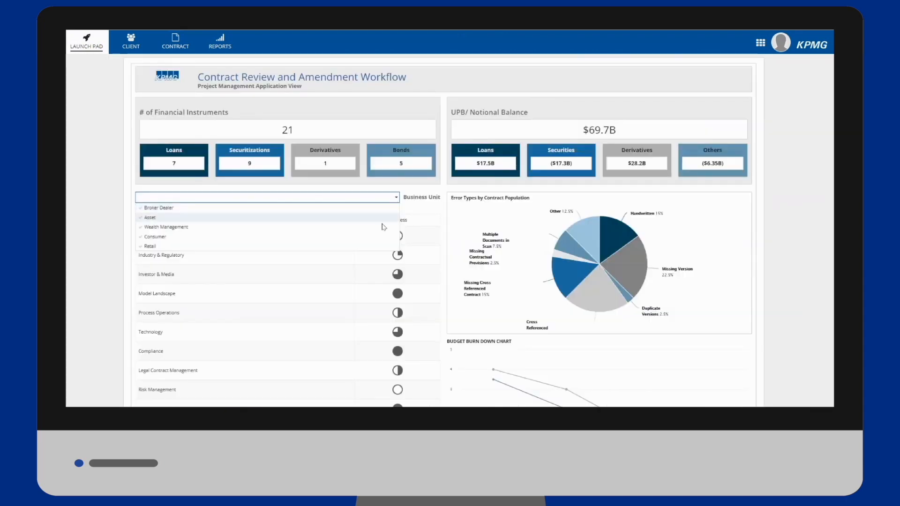
Filter the dashboard to the Consumer business unit and review error breakdowns, burn-down and risks
left_click(150, 245)
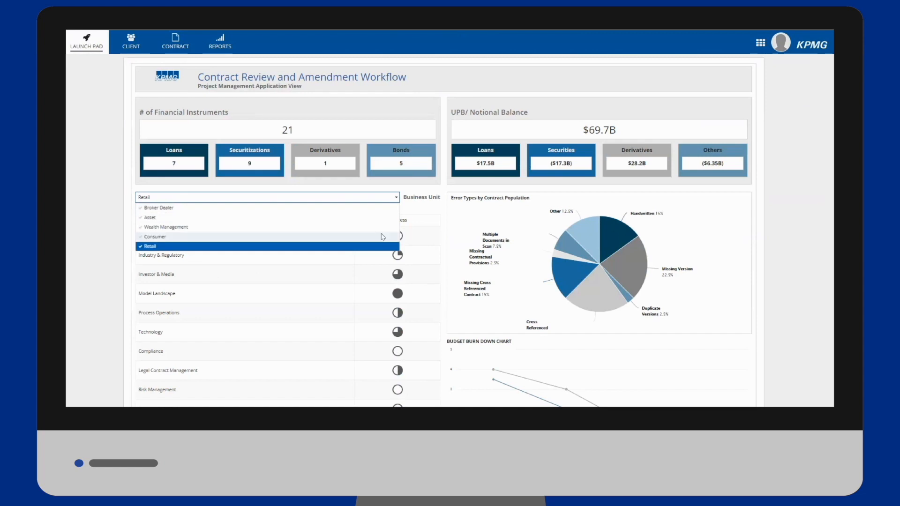
left_click(155, 236)
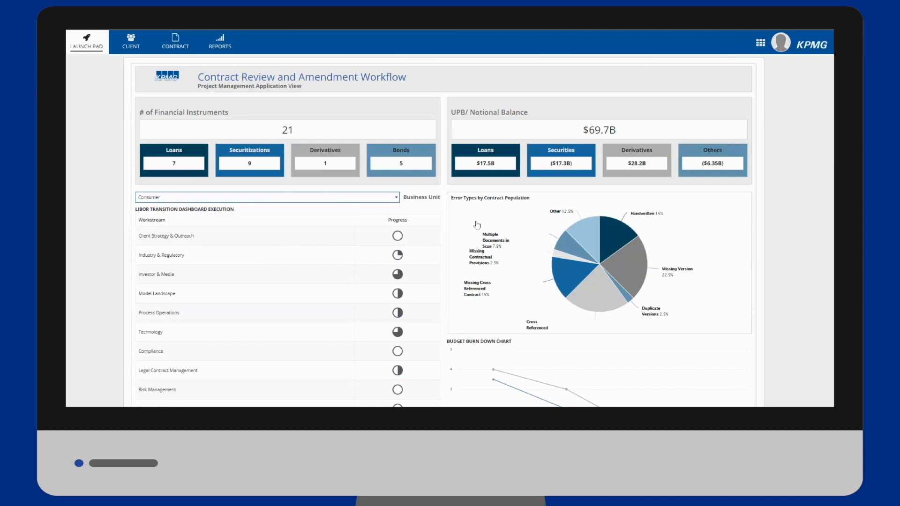
scroll("down", 3)
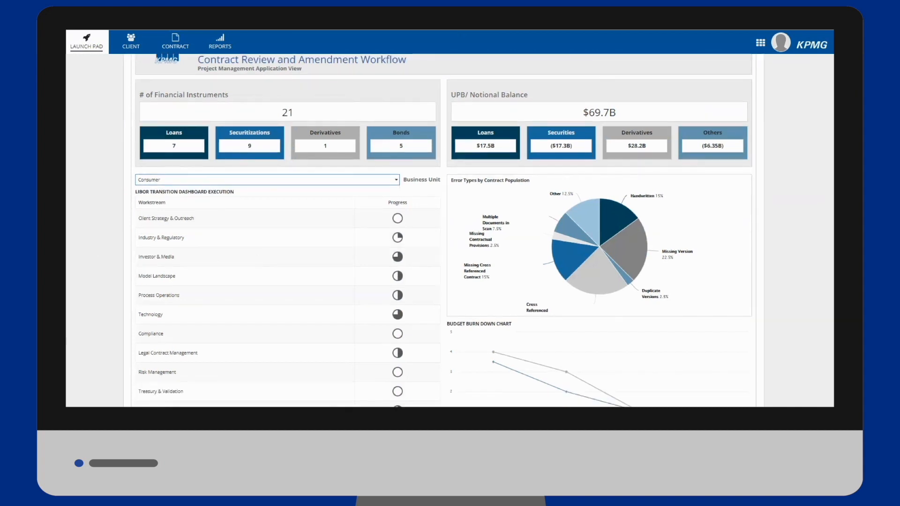
scroll("down", 3)
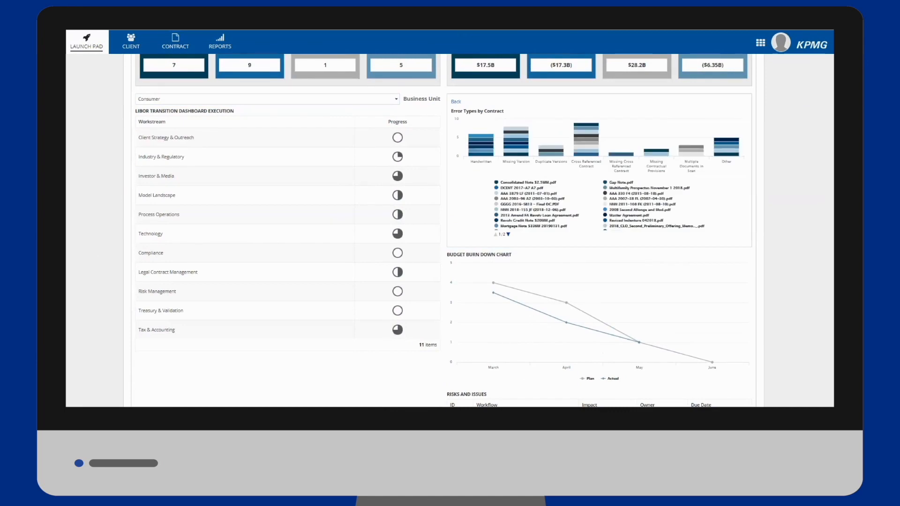
scroll("down", 3)
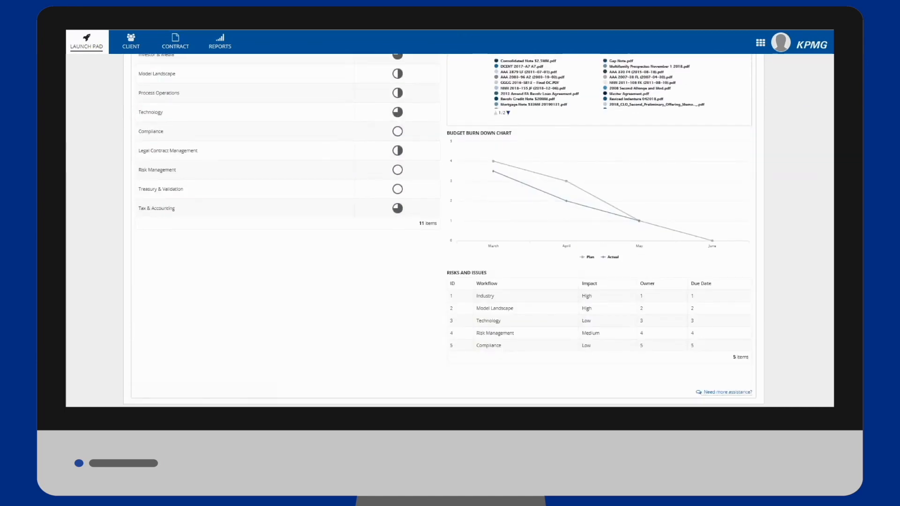